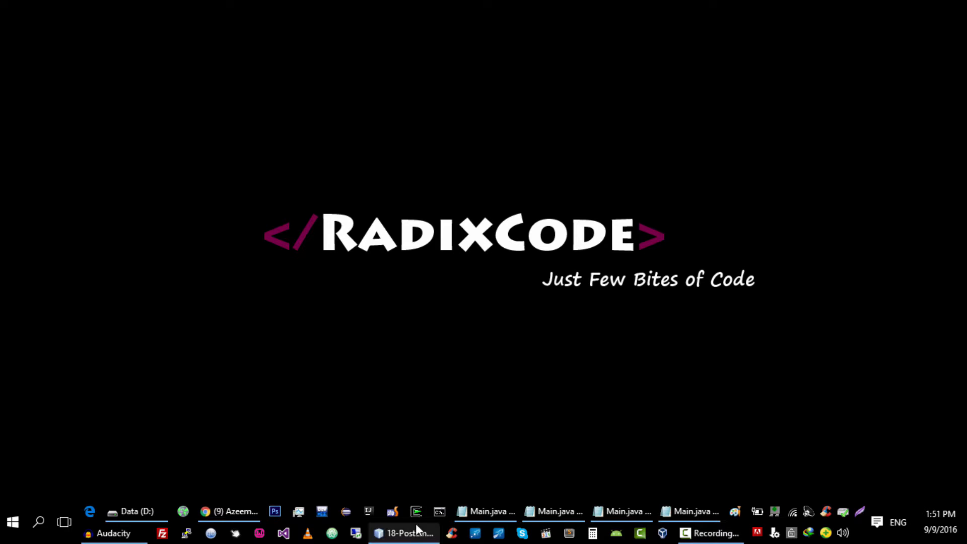
Step: Create a new Java Application project named 20-PostVideoOnTimeLine with its main class open
left_click(403, 532)
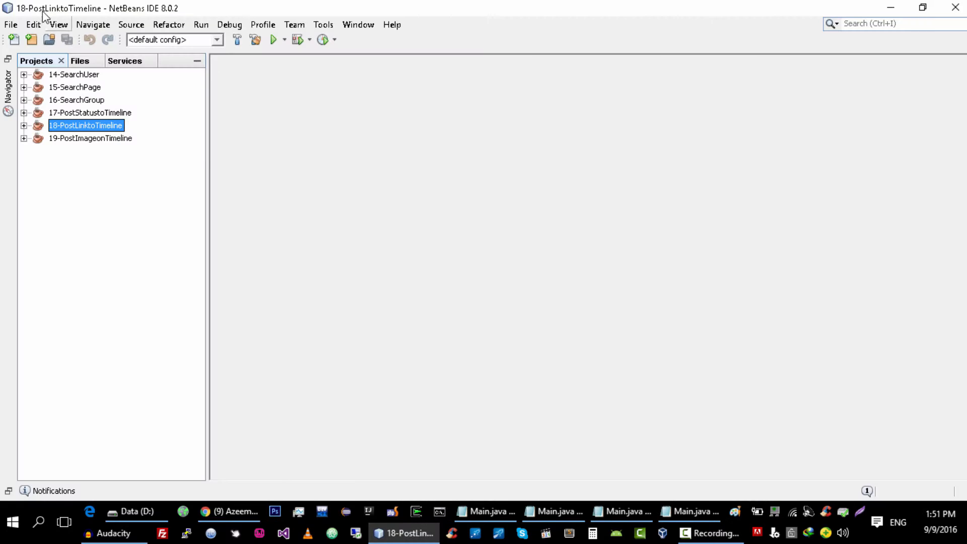
left_click(13, 39)
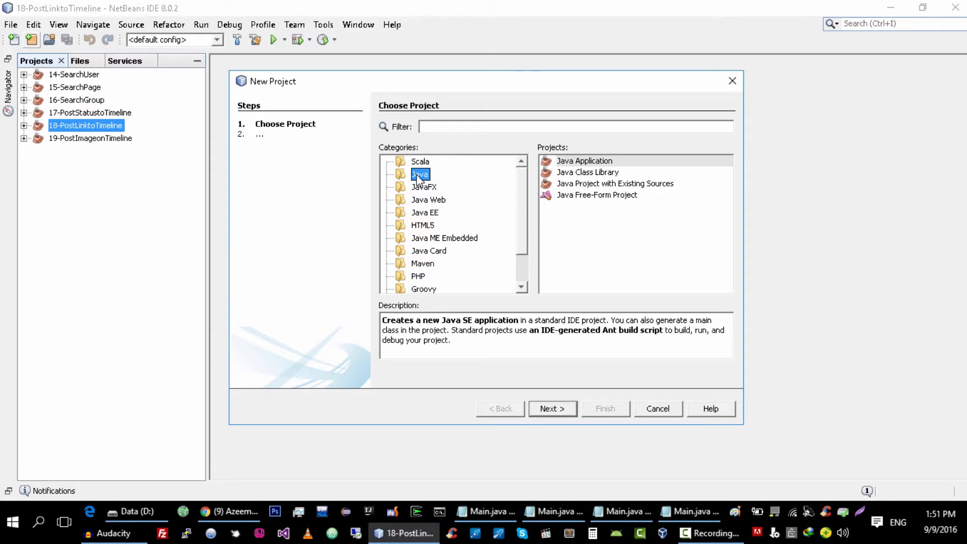
left_click(551, 408)
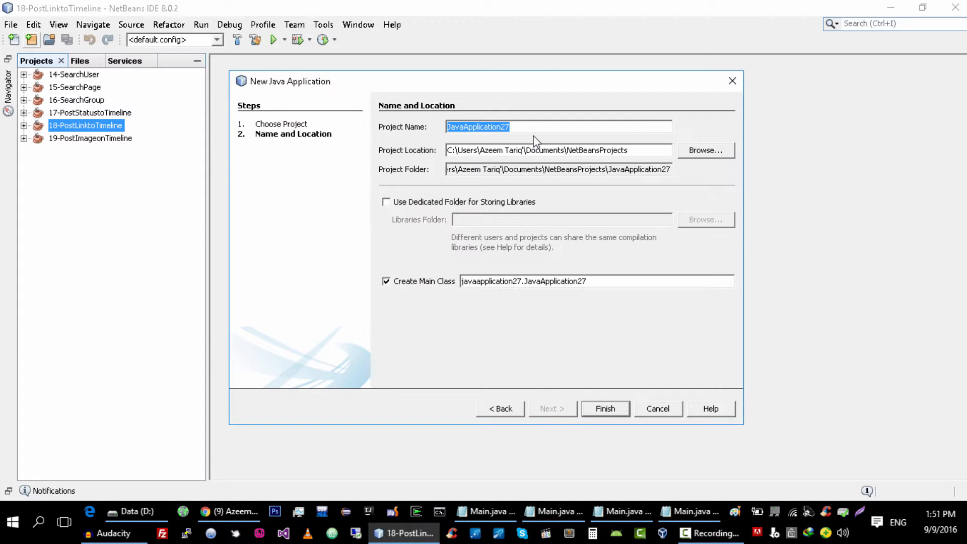
type("20-PostVideoOnTimeLine")
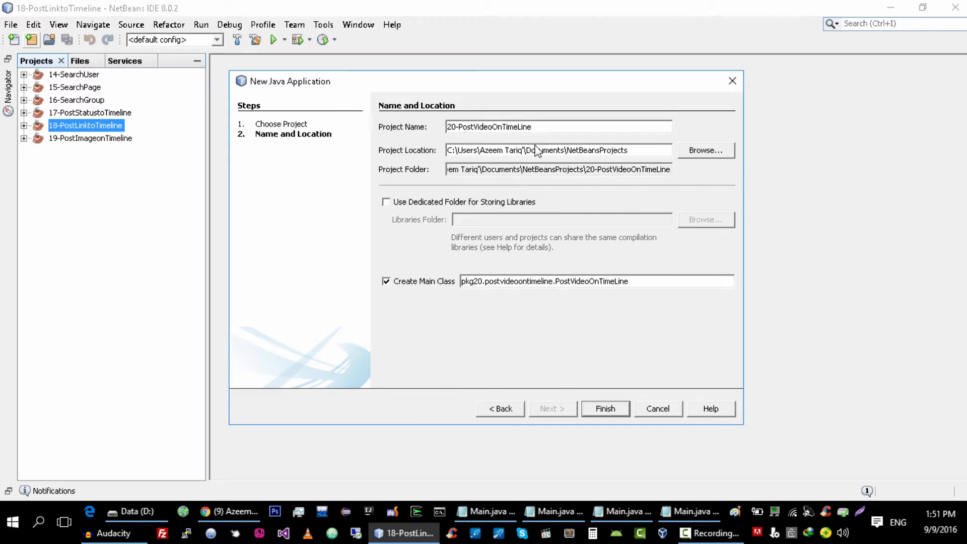
left_click(604, 408)
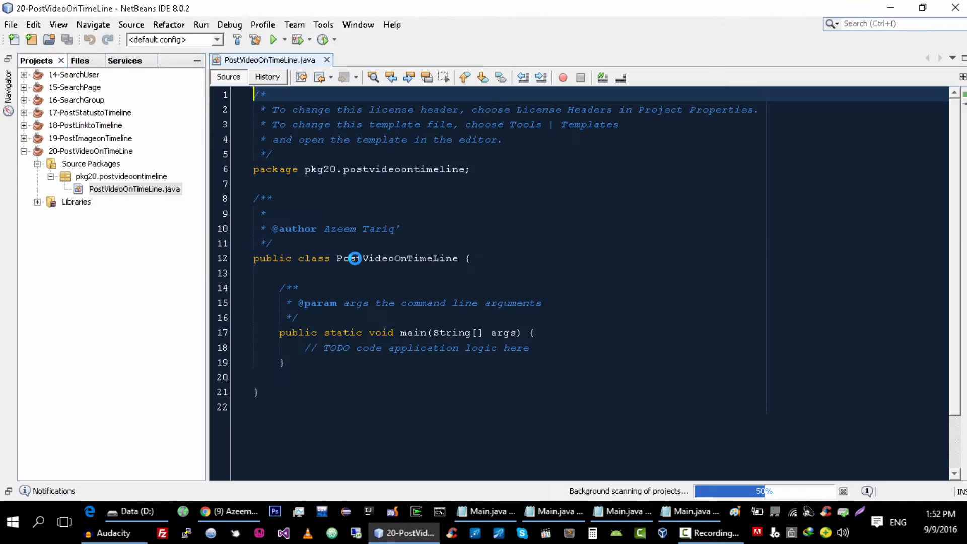
right_click(91, 150)
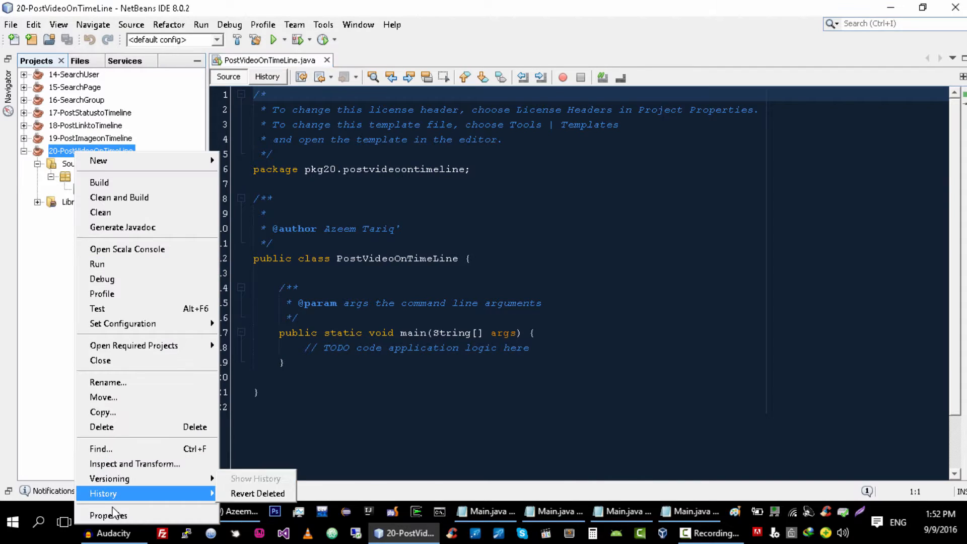
left_click(108, 515)
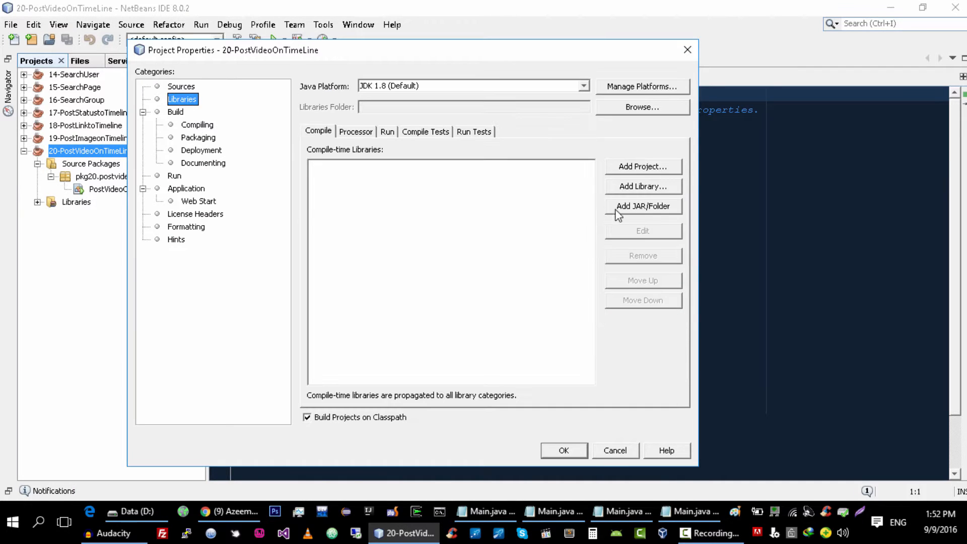
left_click(641, 205)
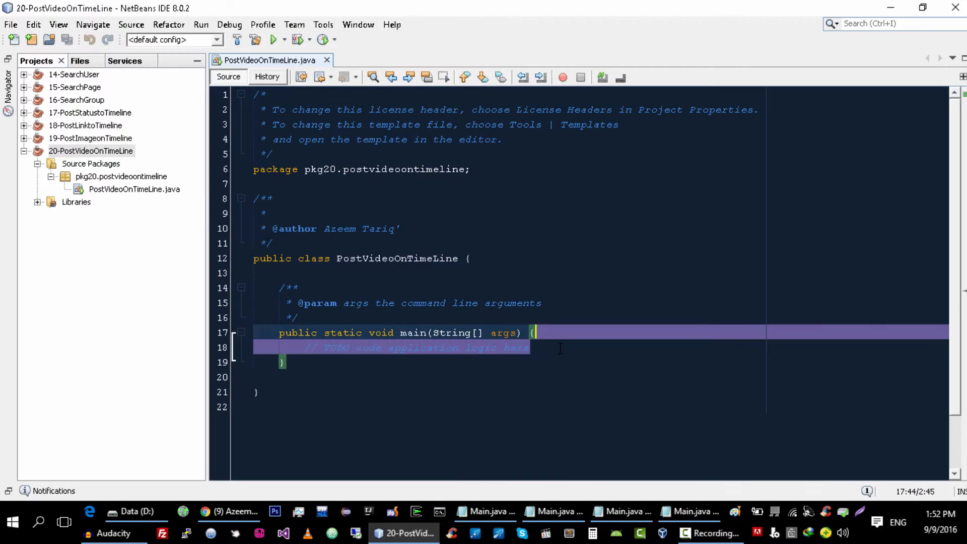
Step: Clear main's template comments and copy the photo-posting code from PostImageonTimeline.java into it
key("Delete")
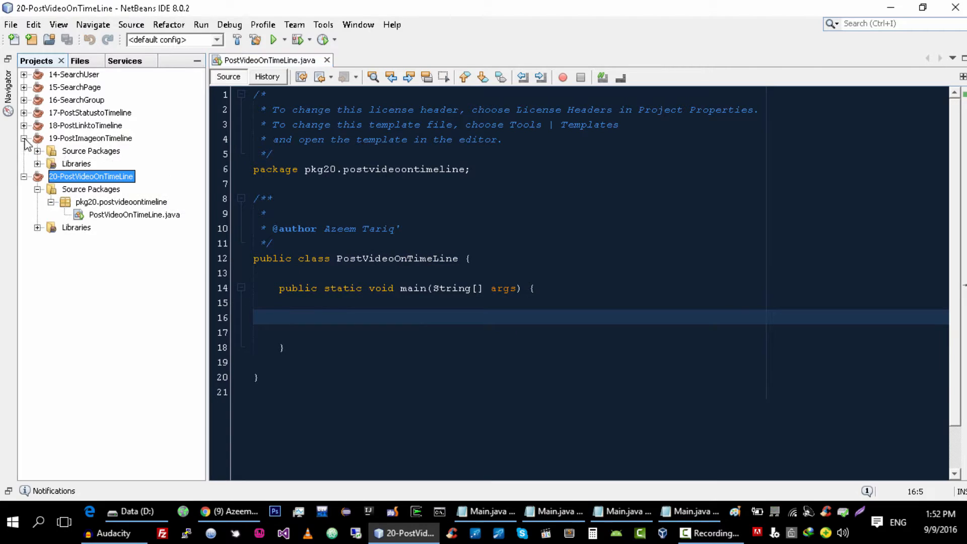
left_click(38, 150)
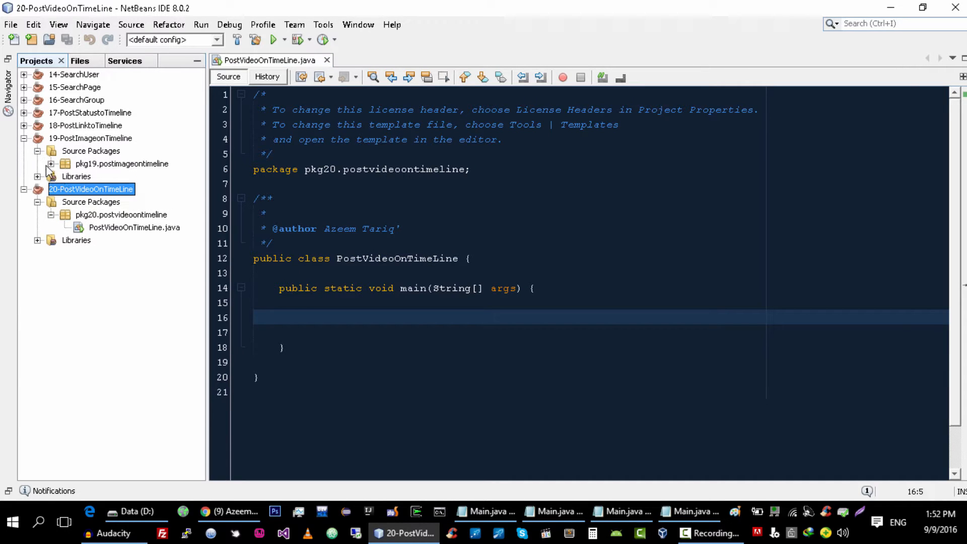
left_click(52, 163)
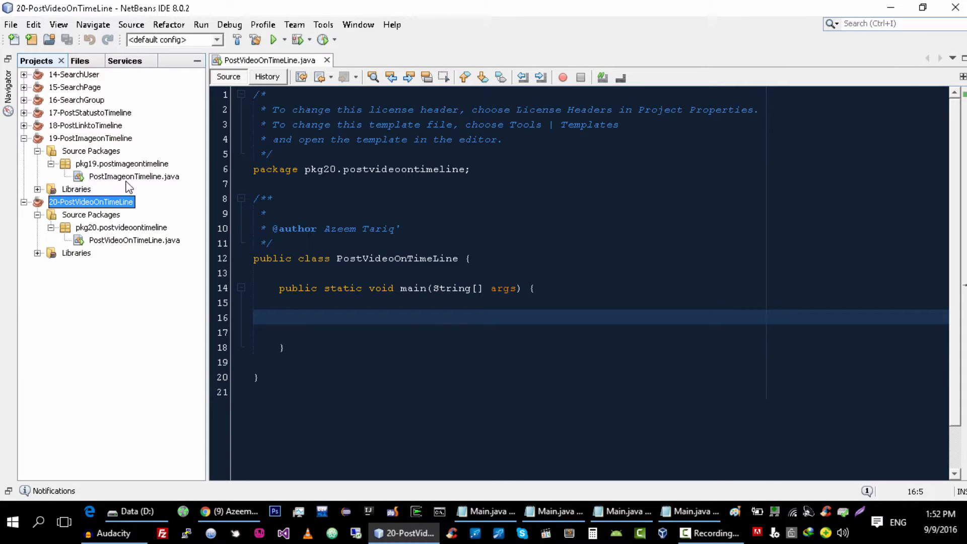
double_click(133, 176)
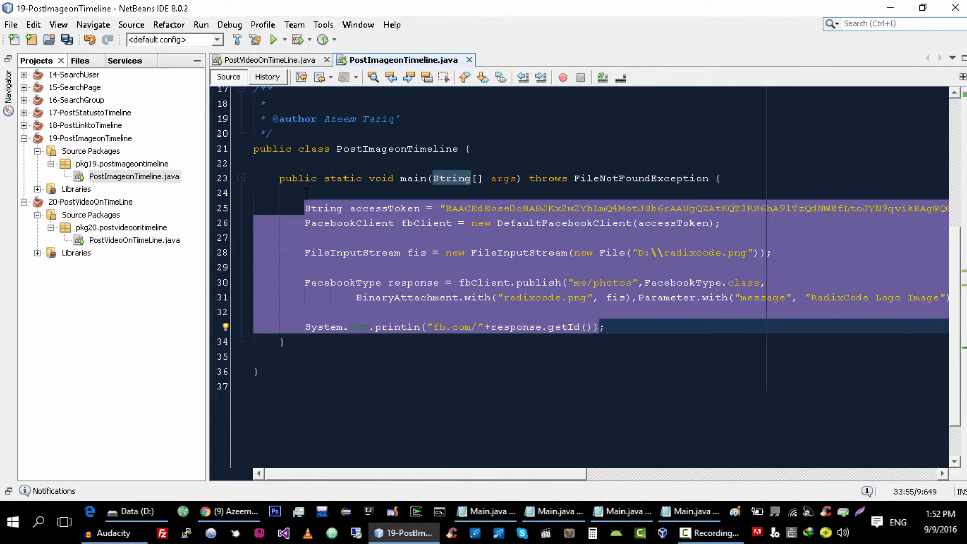
left_click(470, 59)
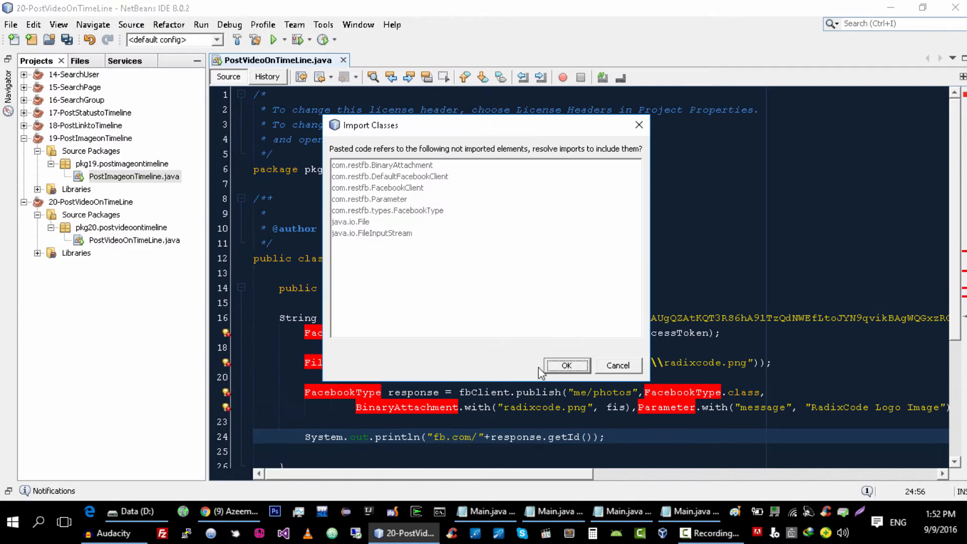
Step: Resolve the restfb and java.io imports, add a FileNotFoundException throws clause, and empty the image file path
left_click(565, 364)
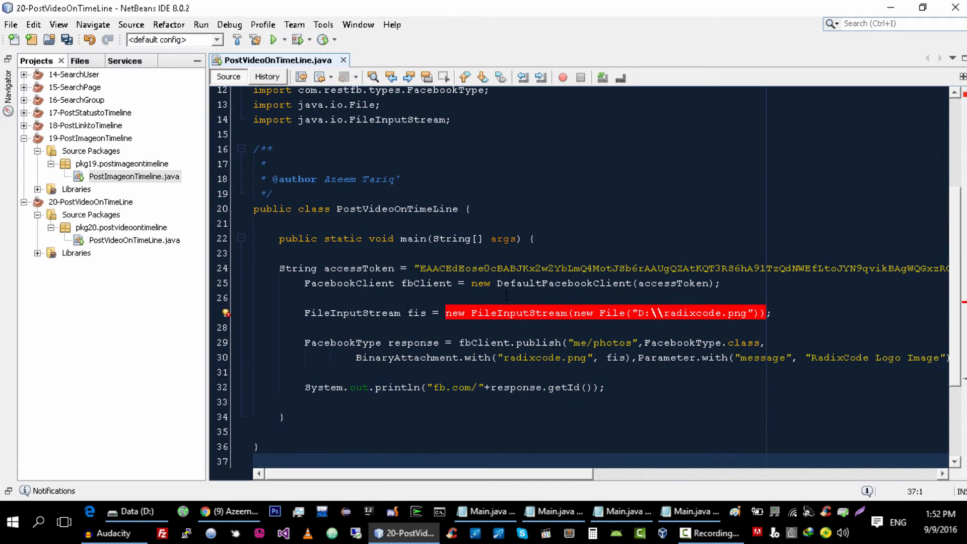
left_click(225, 312)
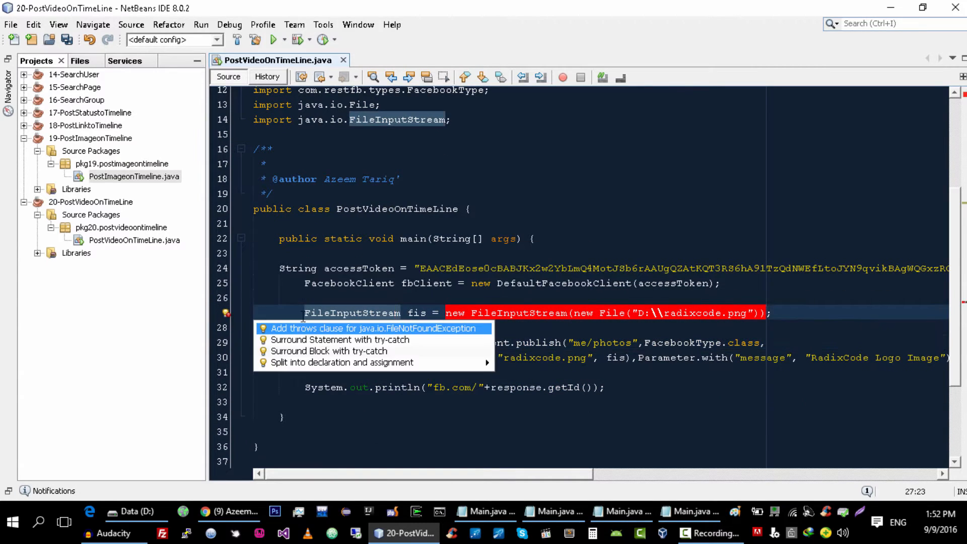
left_click(376, 327)
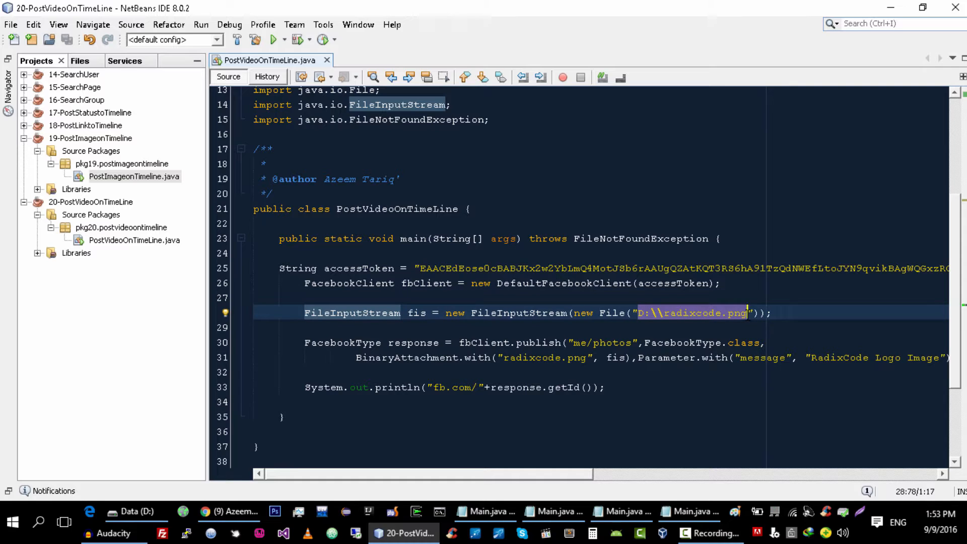
key("Delete")
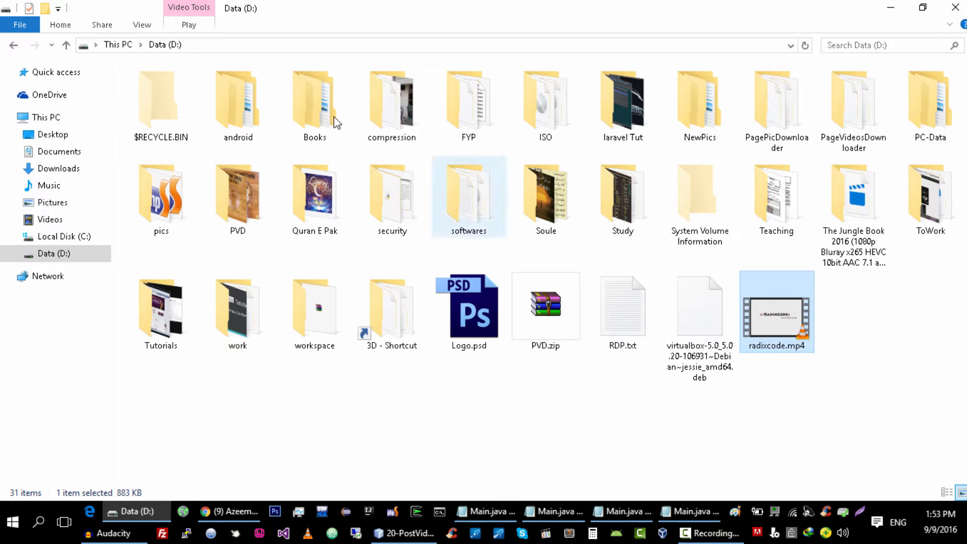
left_click(432, 45)
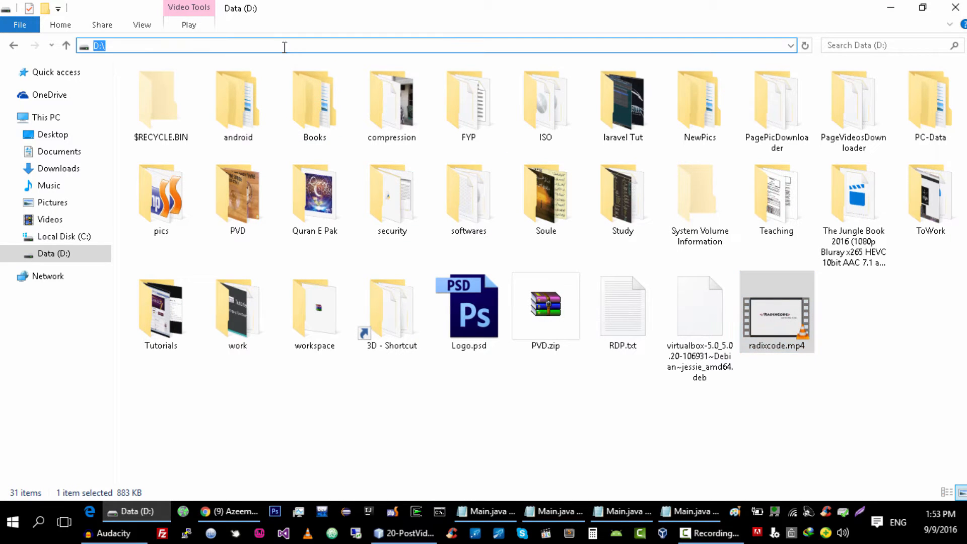
left_click(404, 510)
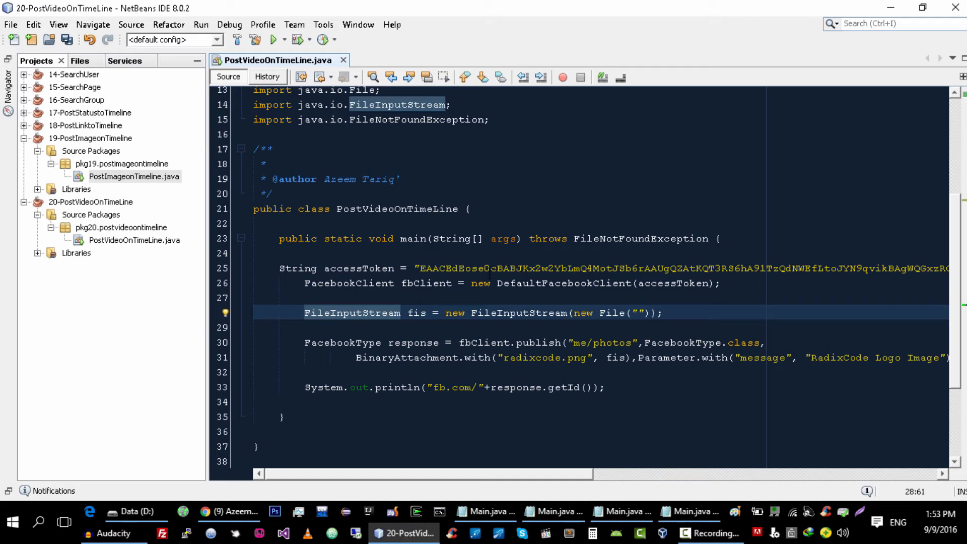
Step: Point the input stream's File path to D:\\raidxcode.mp4
type("D:\\\\")
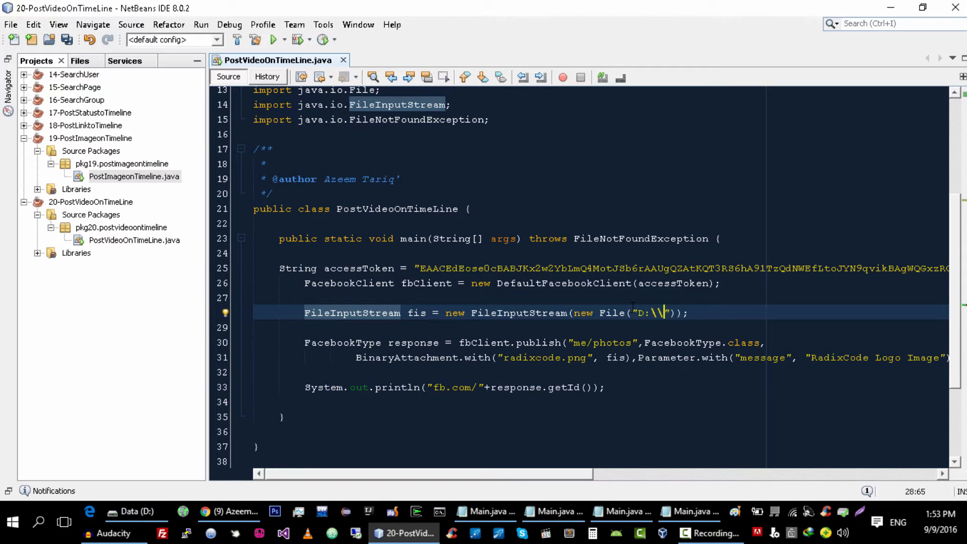
type("raidxcode.")
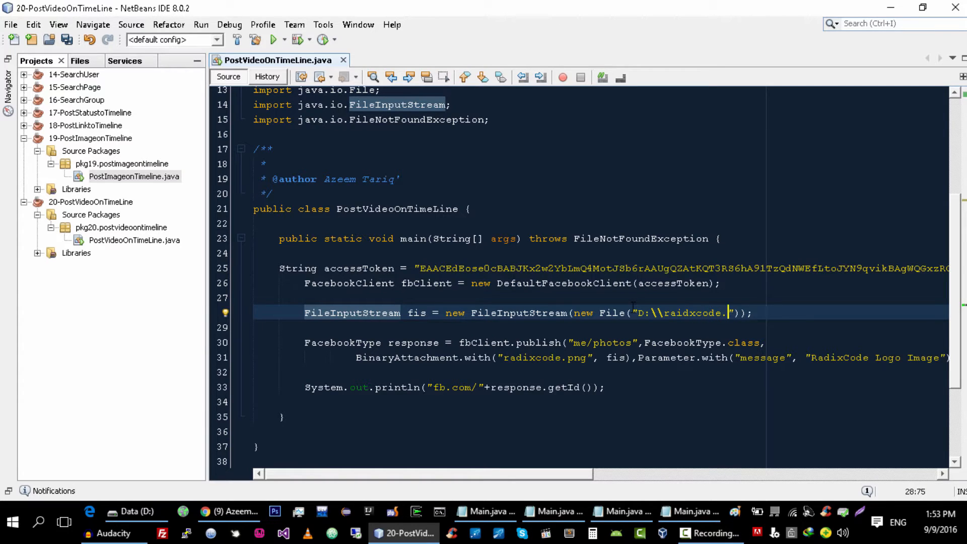
type("mp")
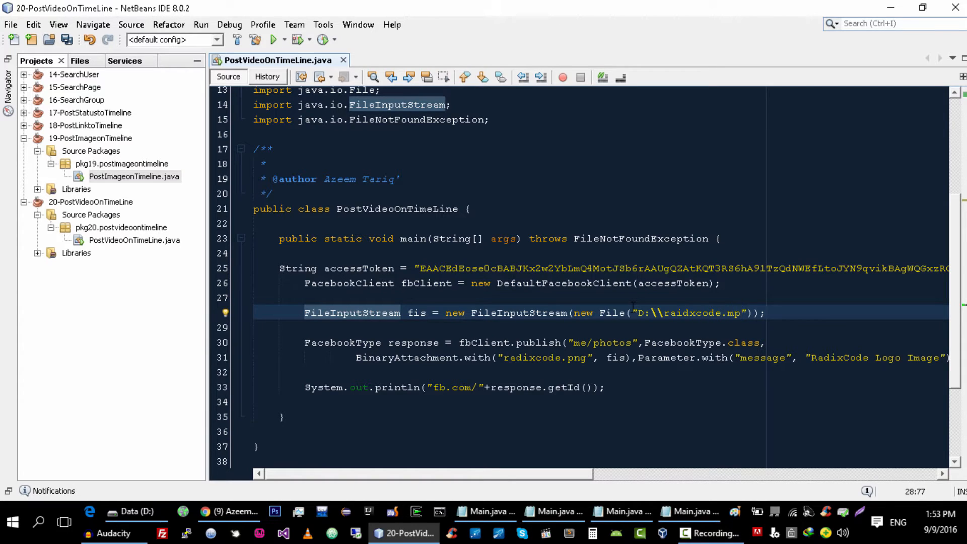
type("4")
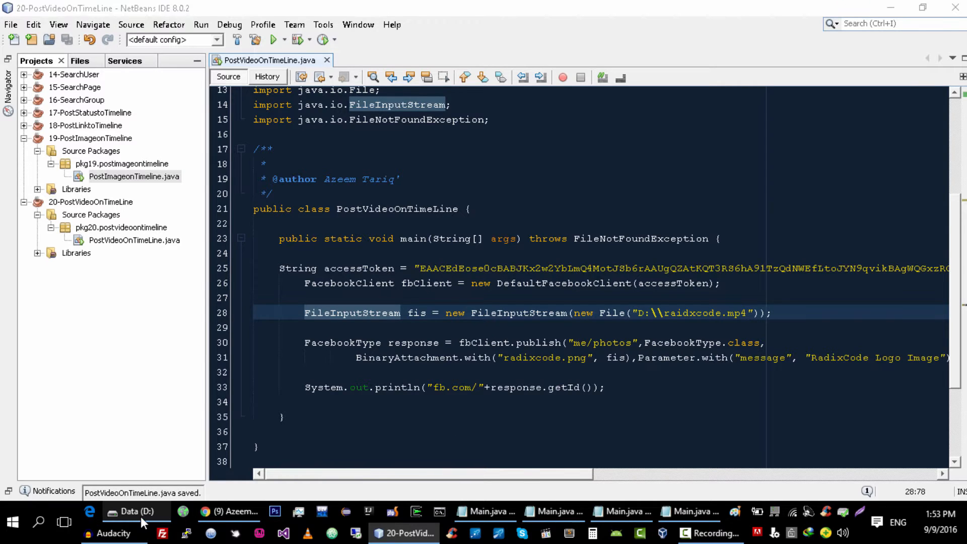
left_click(746, 312)
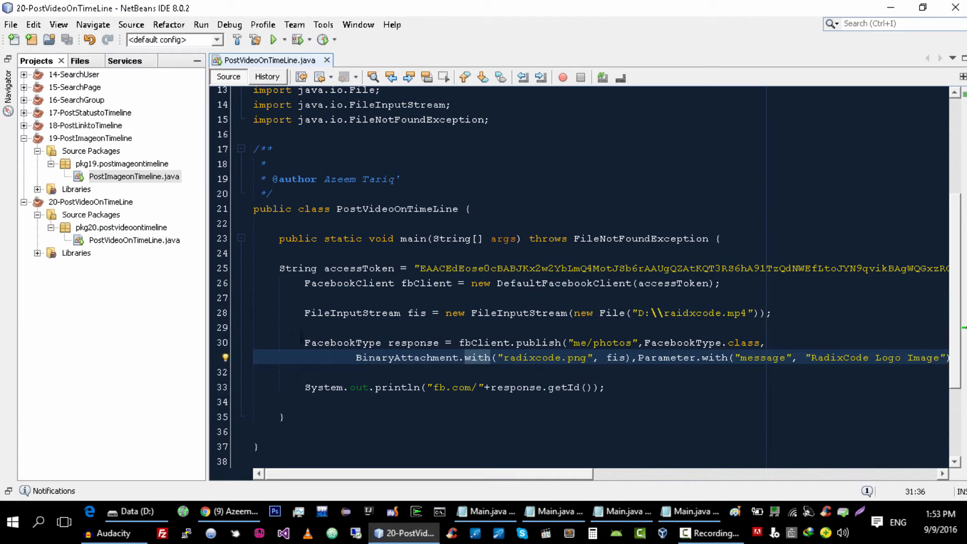
Step: Replace the photo publish statement with 'FacebookType response = fbClient.publish(' and save
key("Delete")
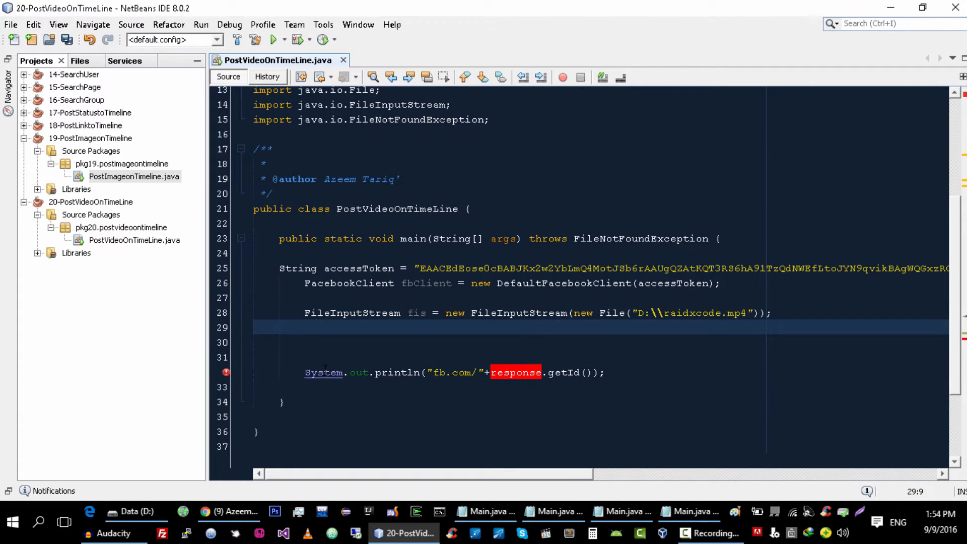
key("ctrl+s")
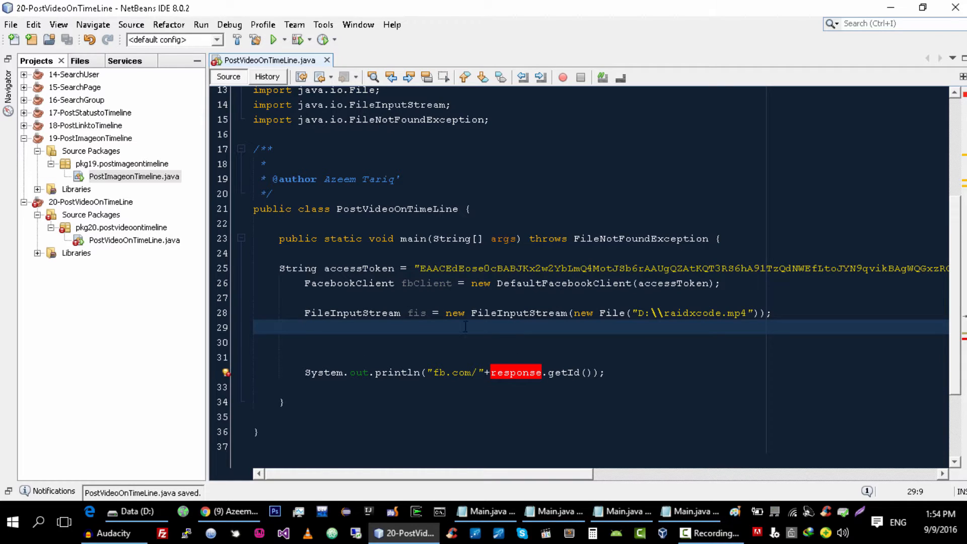
type("Fac")
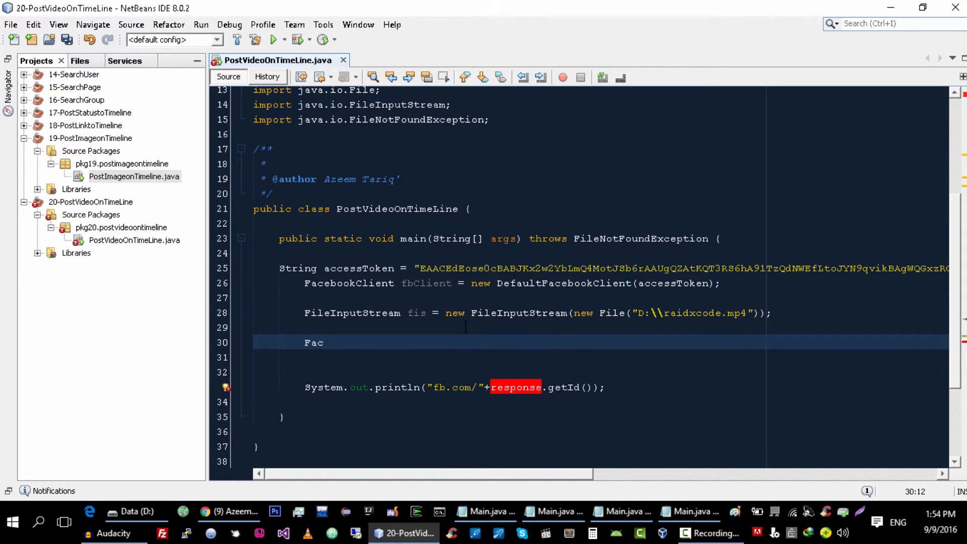
type("ebookType res")
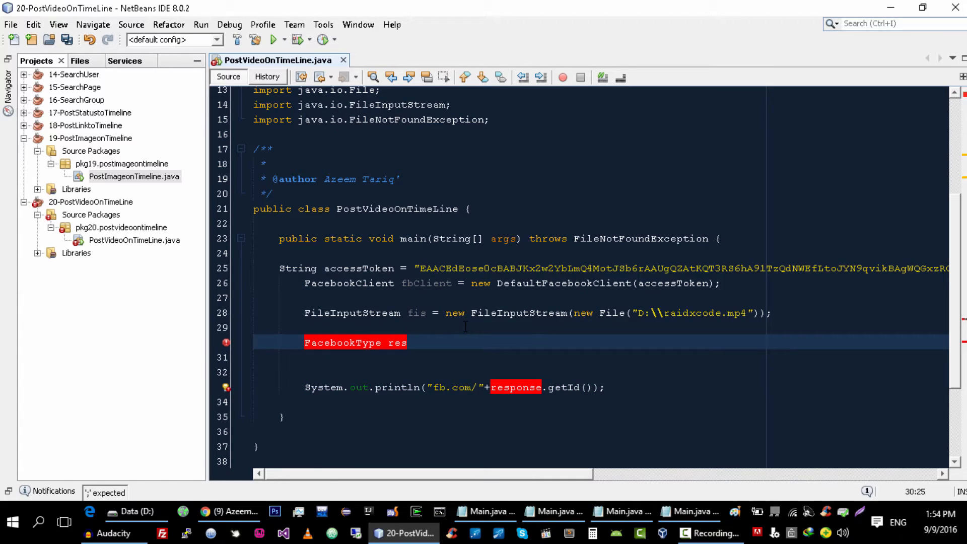
type("ponse")
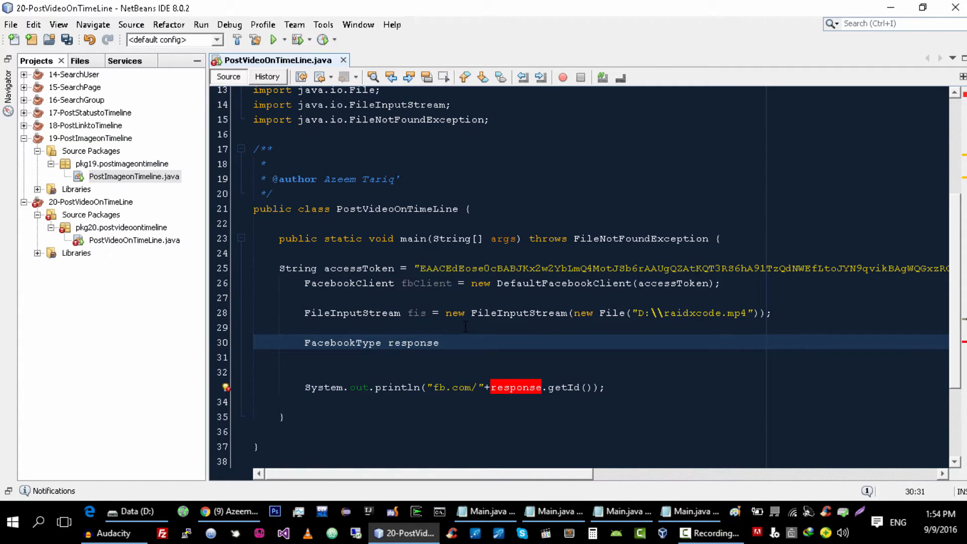
type("= f")
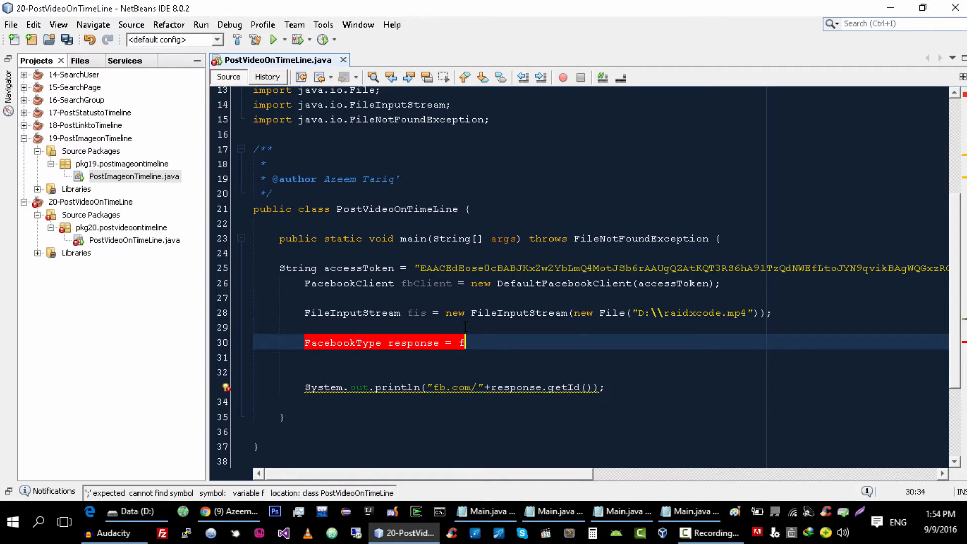
type("bClient.")
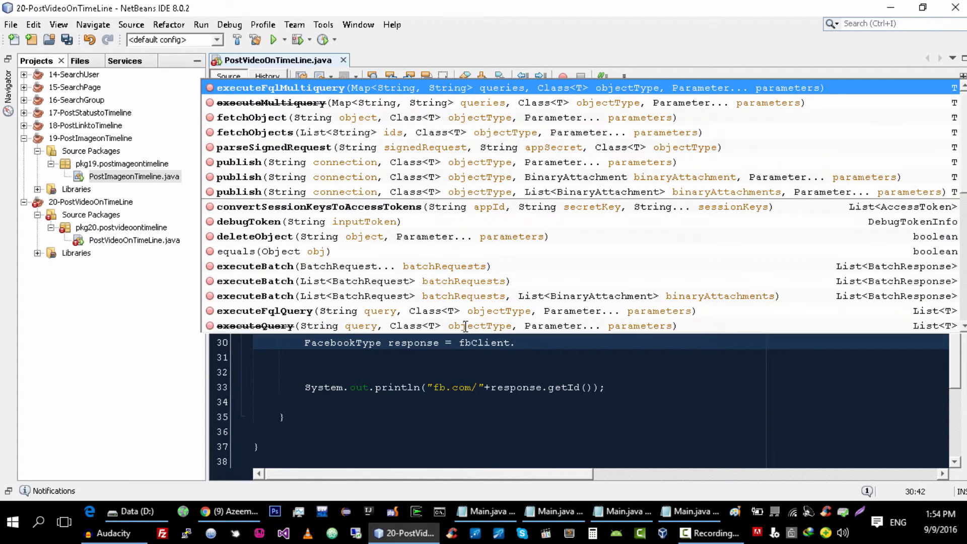
type("publish(\"\", null, parameters")
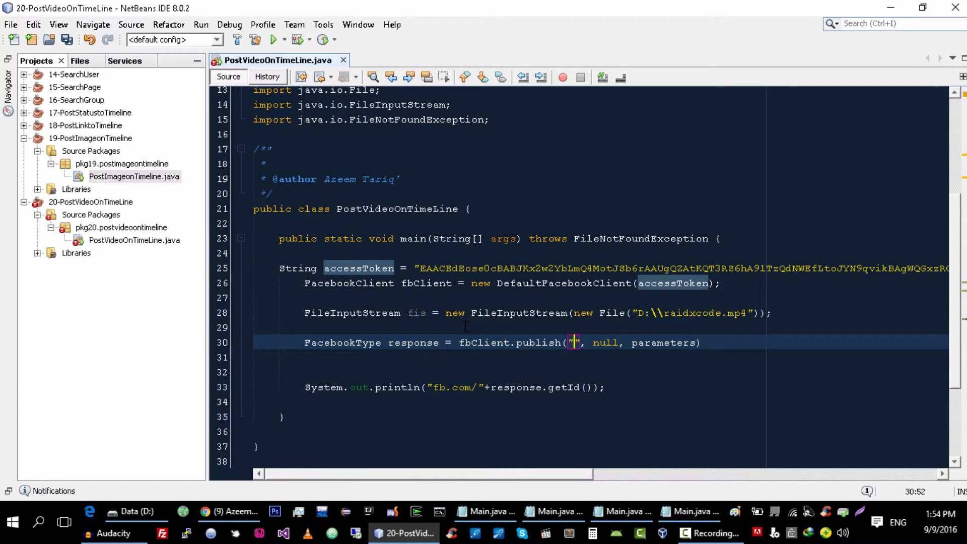
Step: Give publish the endpoint "me/videos" and FacebookType.class as its result type
type("feed")
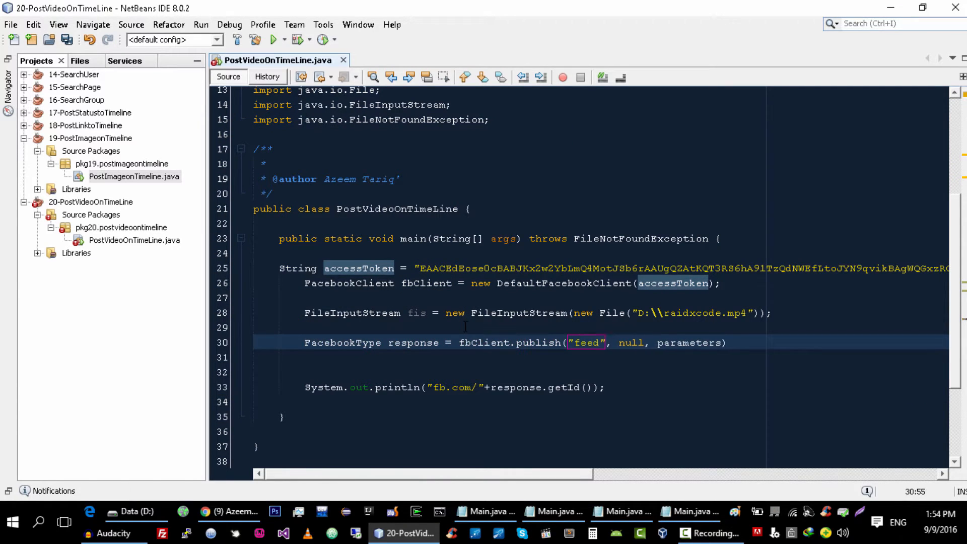
type("/")
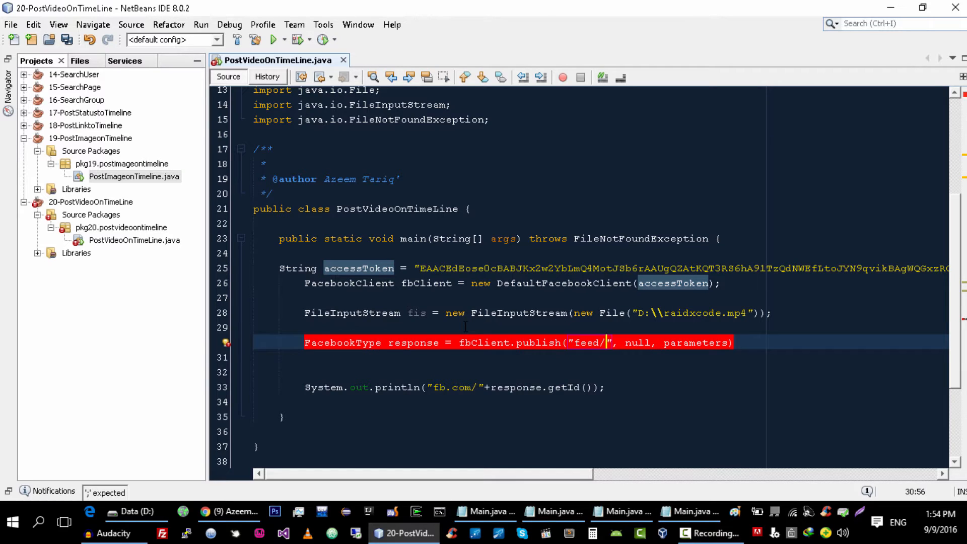
type("me")
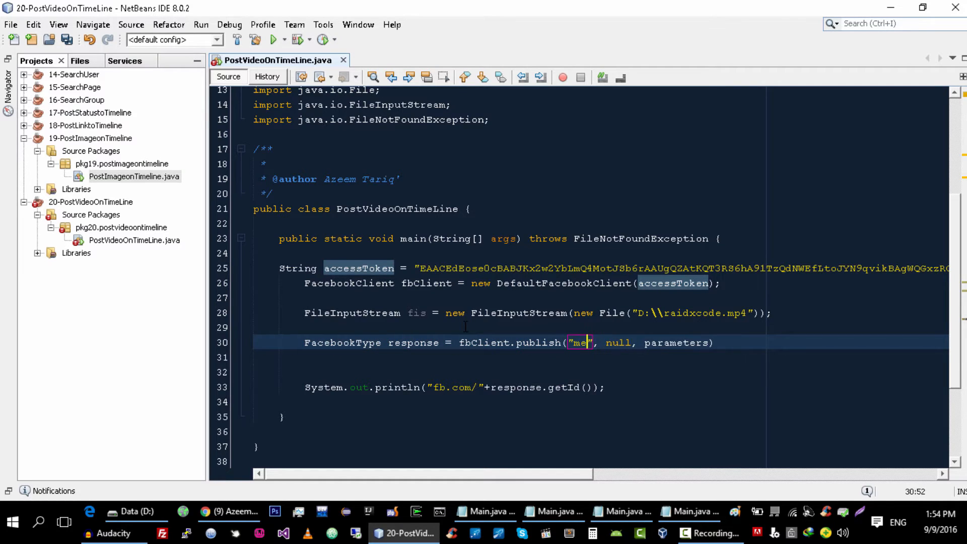
type("/videos")
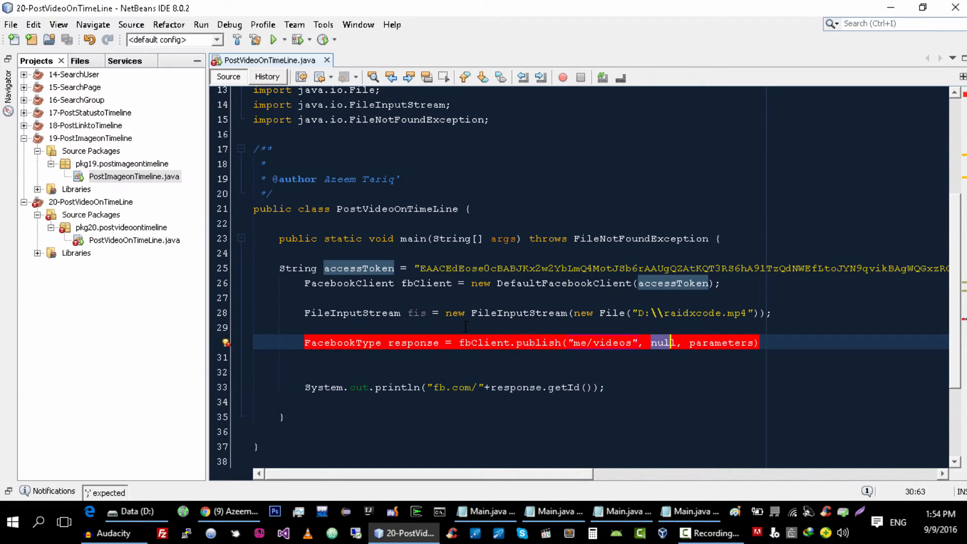
key("Delete")
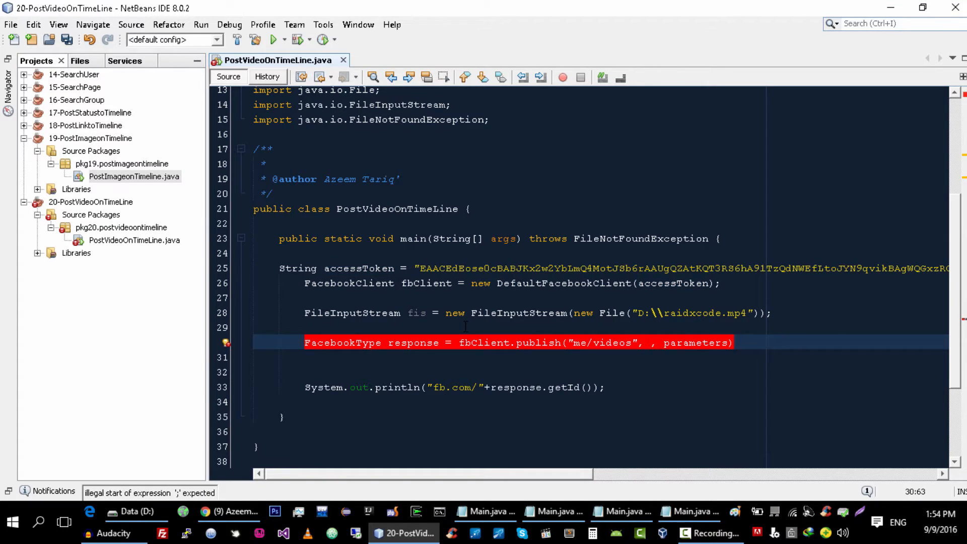
type("Fa")
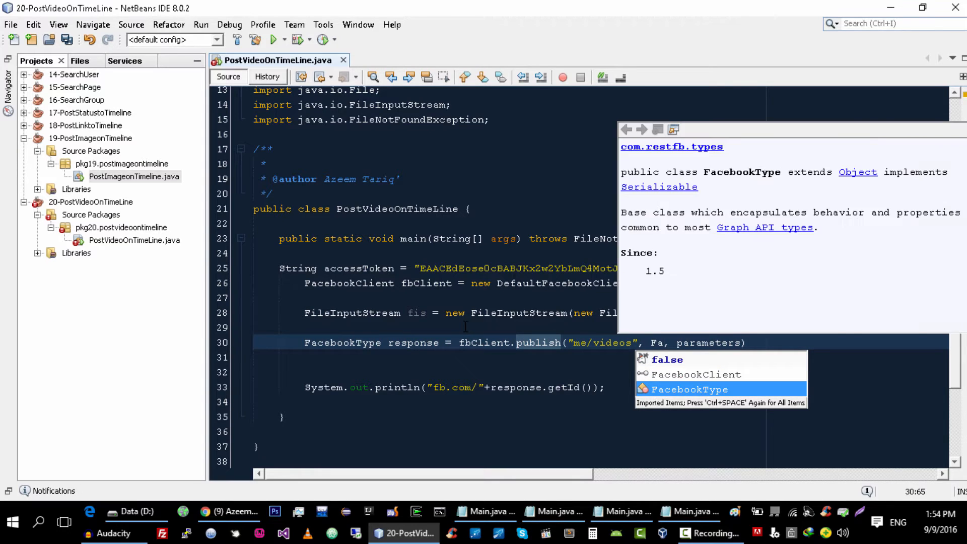
type("FacebookType.class")
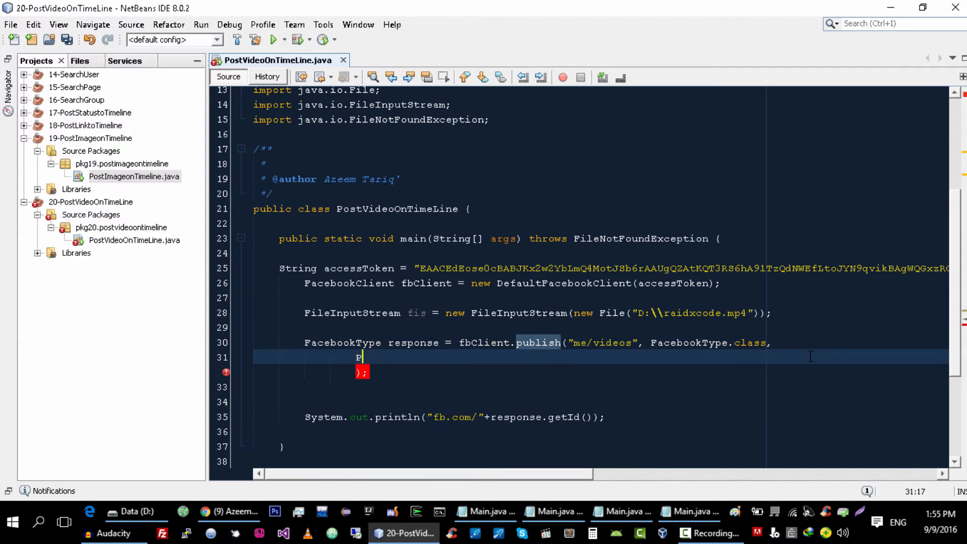
Step: Add Parameter.with("message", "My RadixCode video ") as a publish argument
type("arameter.with(\"\", args, null")
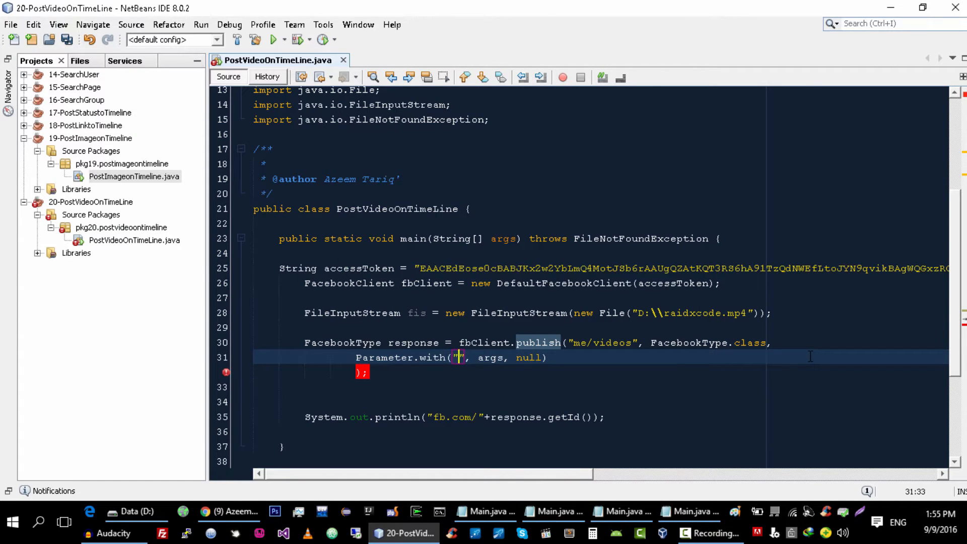
type("messag")
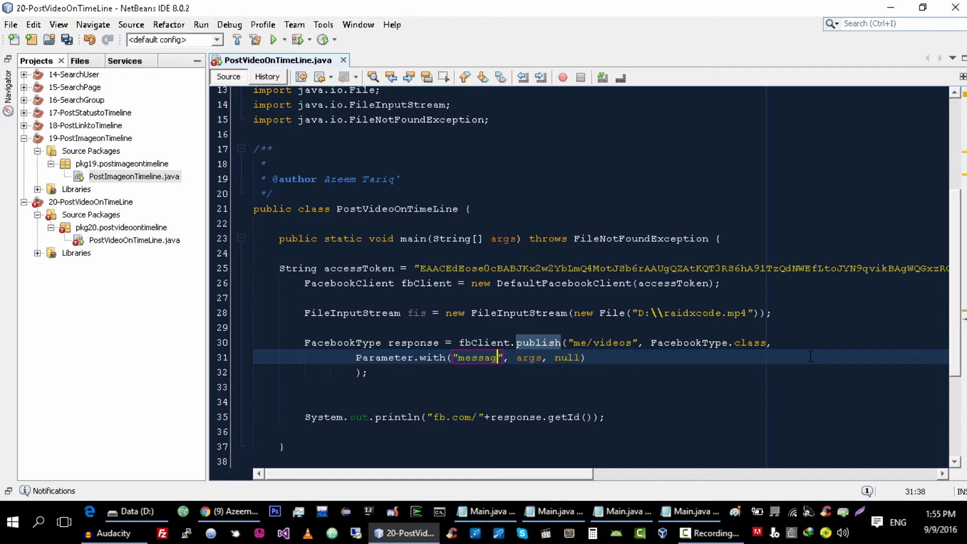
type("e")
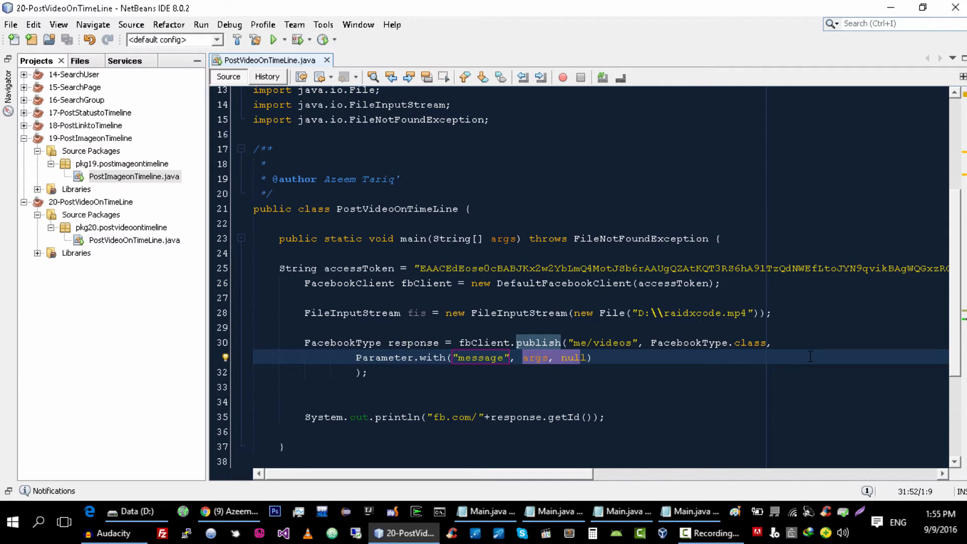
type("\"\"")
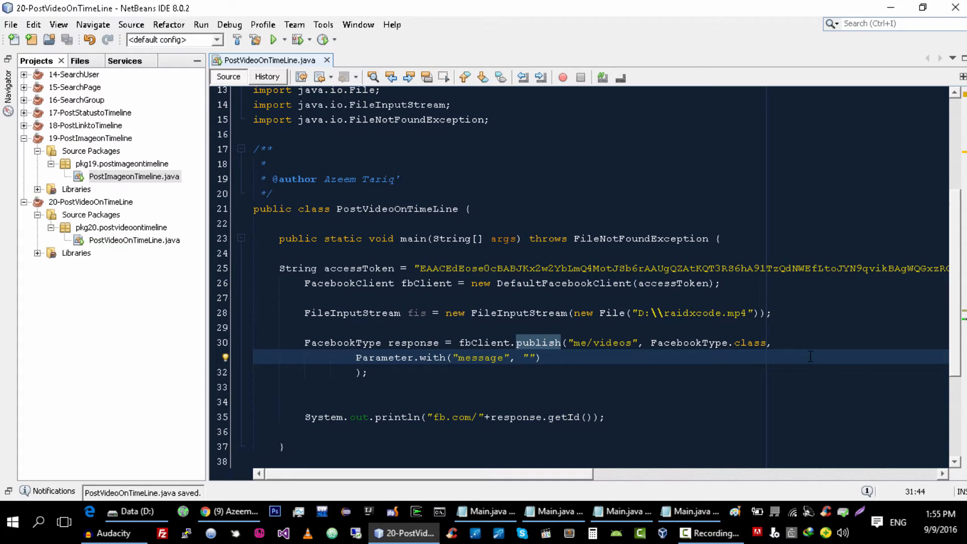
type("My RadixCode video")
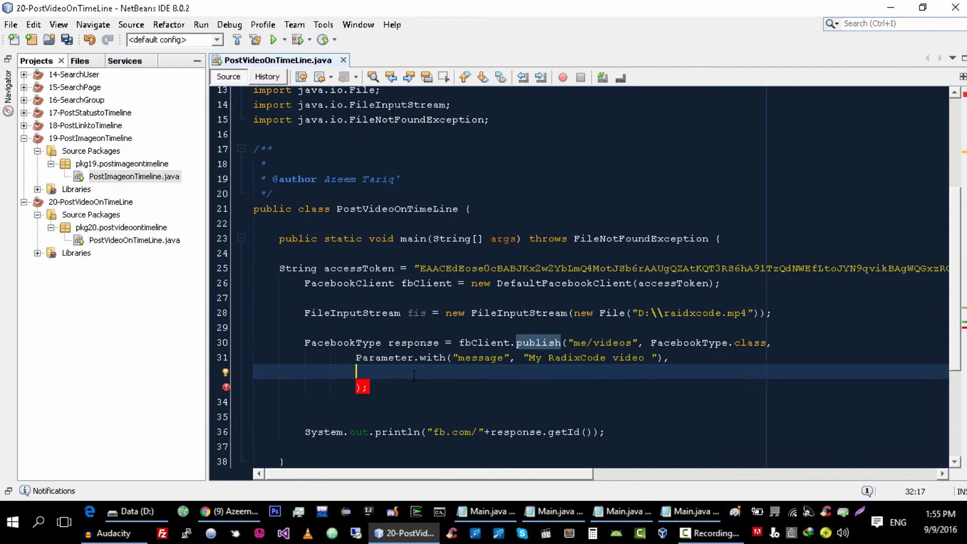
Step: Add BinaryAttachment.with("raidxcode.mp4", fis) to the publish call and save
type("bin")
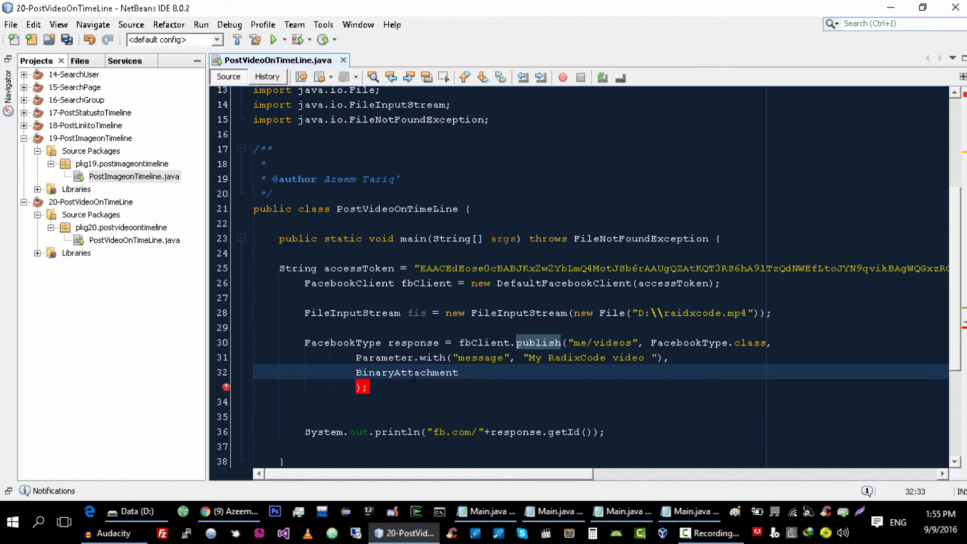
type(".with(\"\", fis")
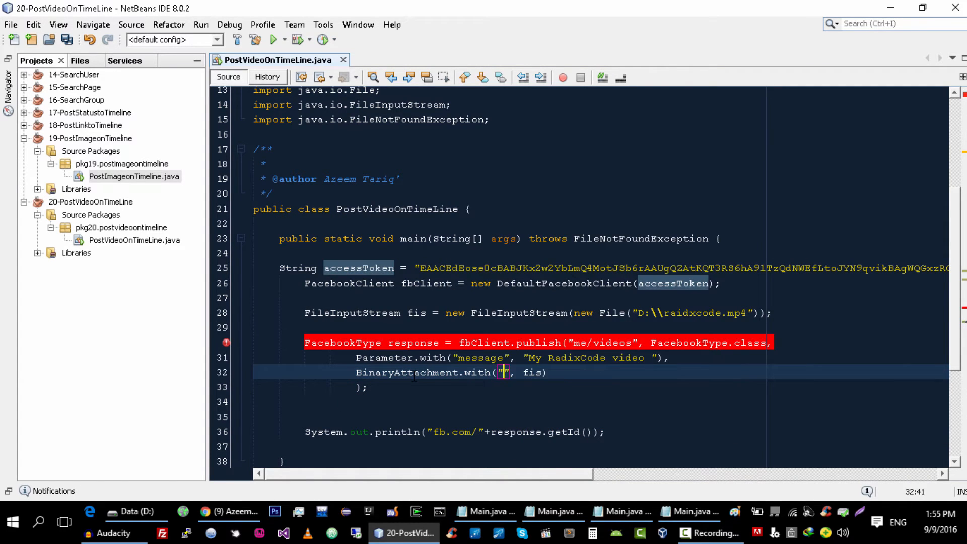
key("ctrl+s")
type("raidxcode.mp4")
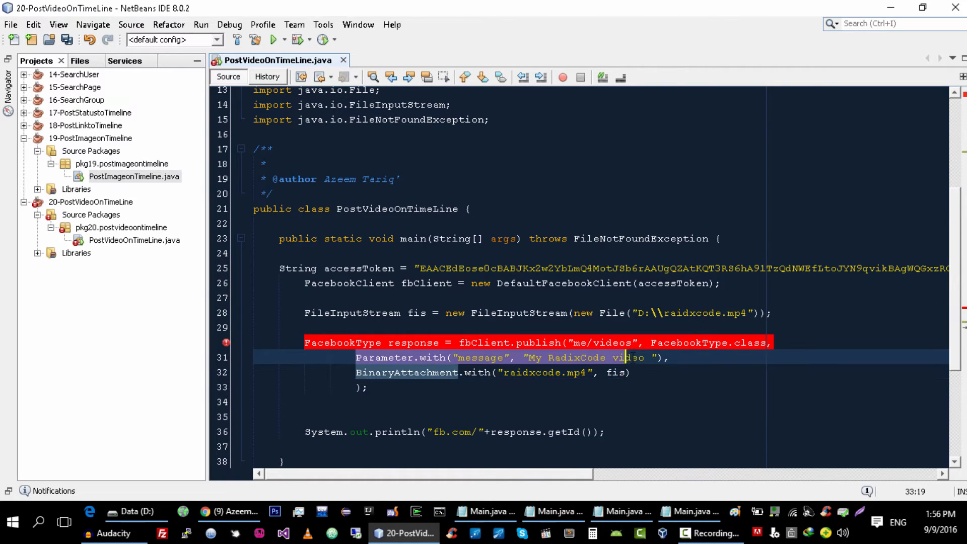
Step: Move the message Parameter line to follow the BinaryAttachment argument
key("Delete")
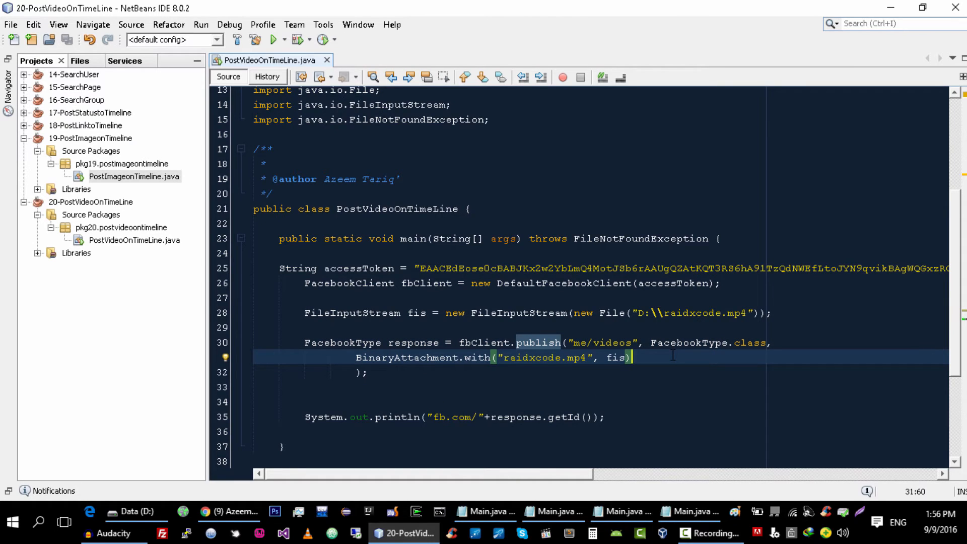
type(",")
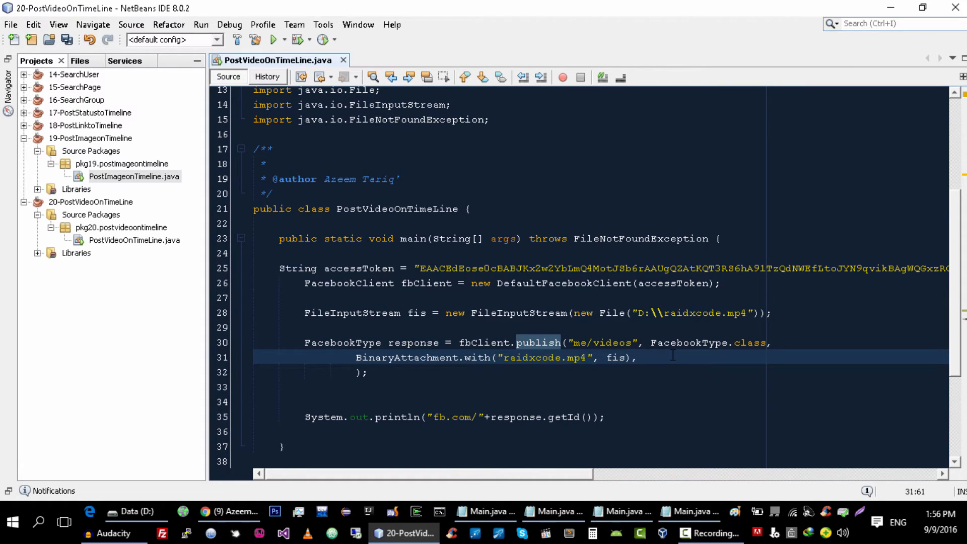
type("Parameter.with(\"message\", \"My RadixCode video \"),")
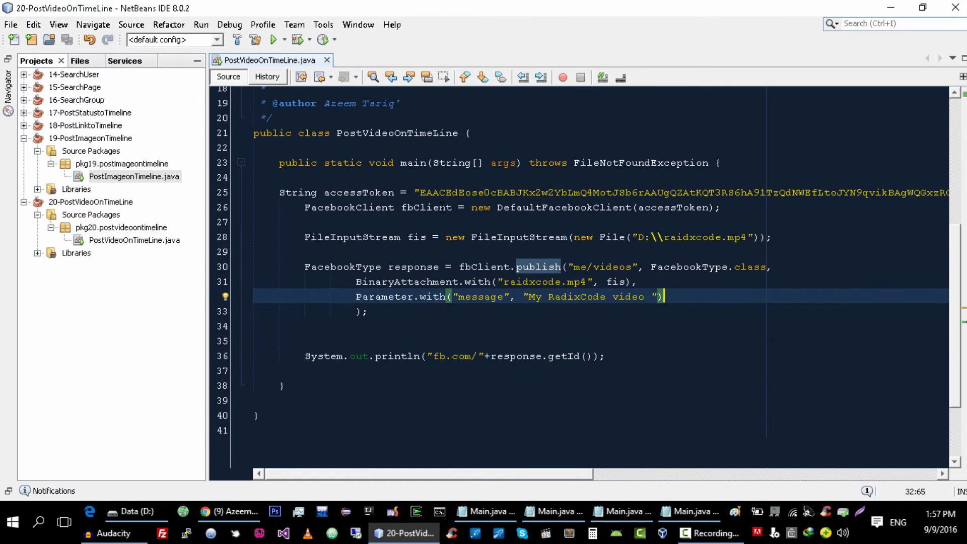
Step: Run the program, see the FileNotFoundException for D:\raidxcode.mp4, and return to the source
left_click(273, 39)
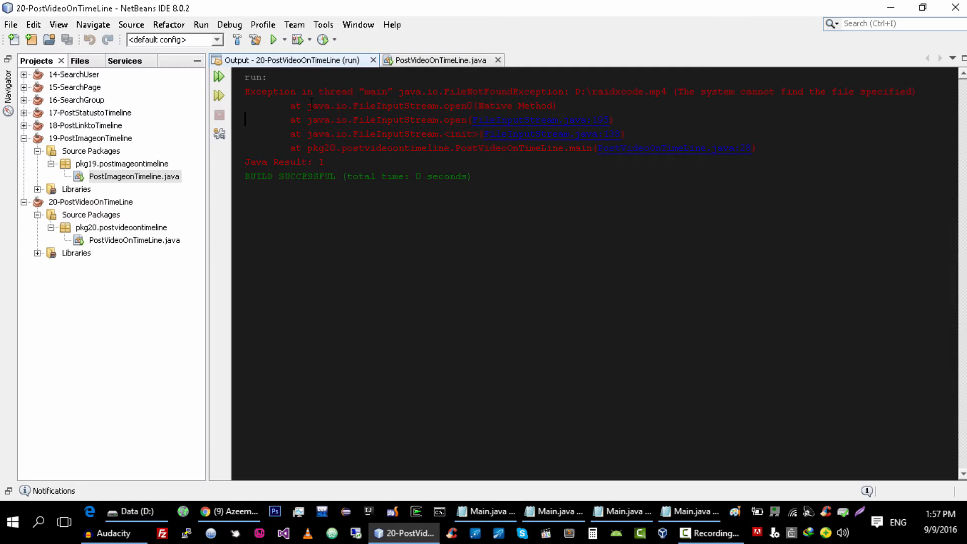
left_click(437, 60)
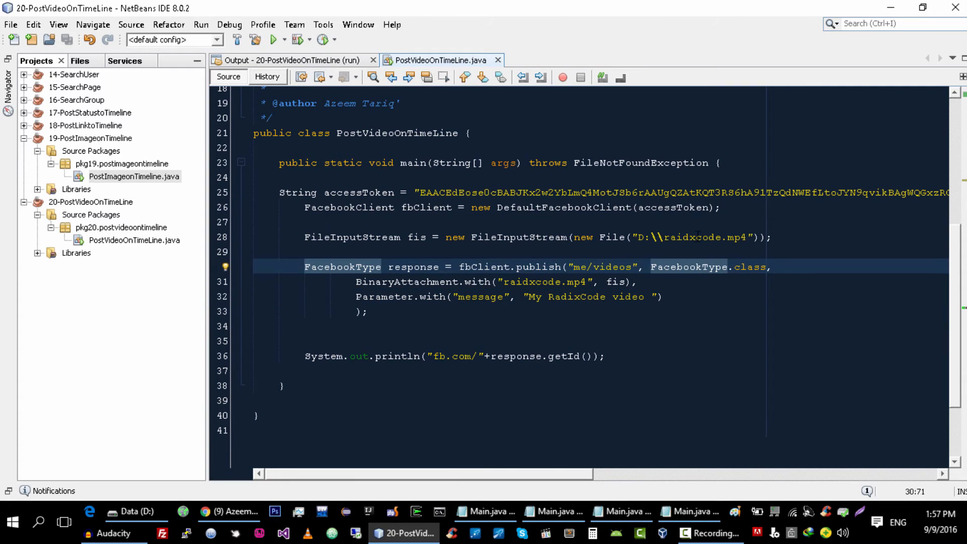
double_click(690, 237)
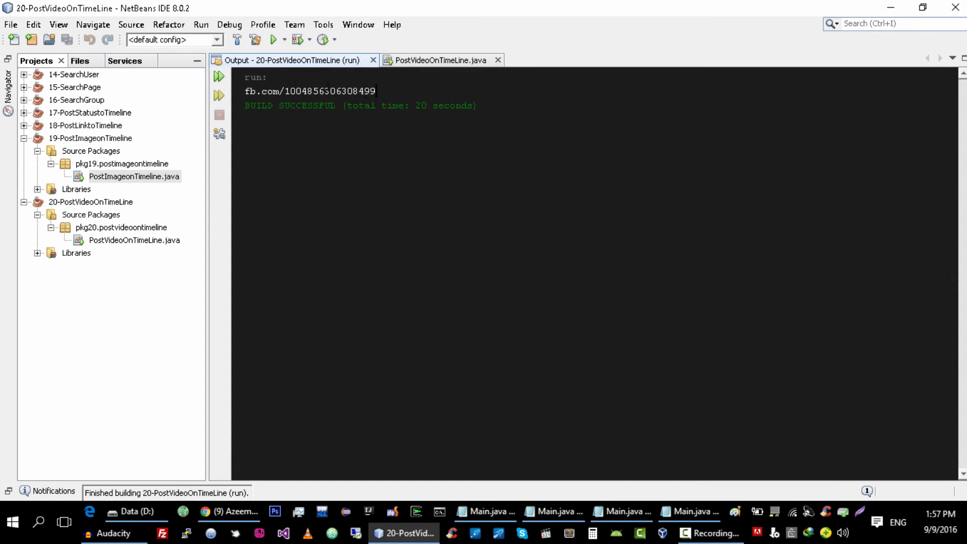
double_click(310, 90)
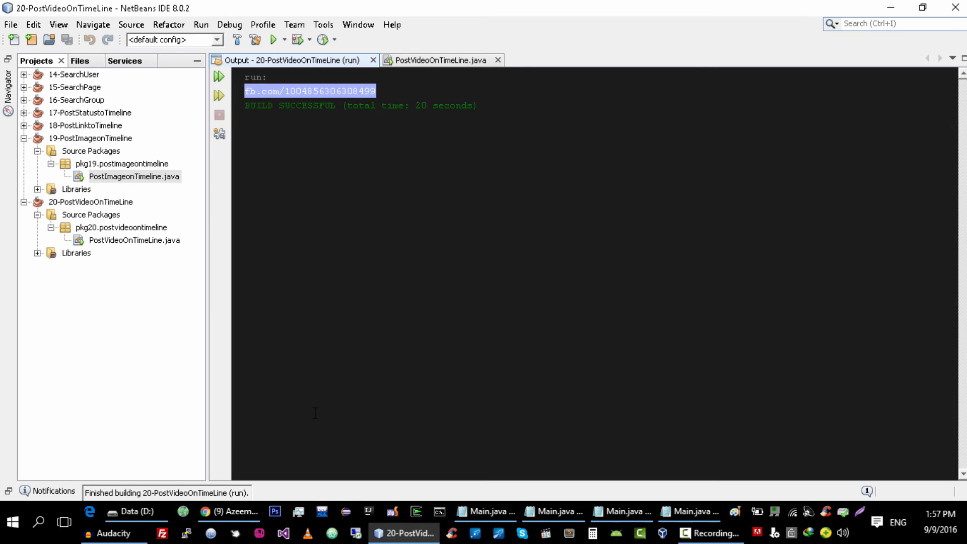
left_click(229, 512)
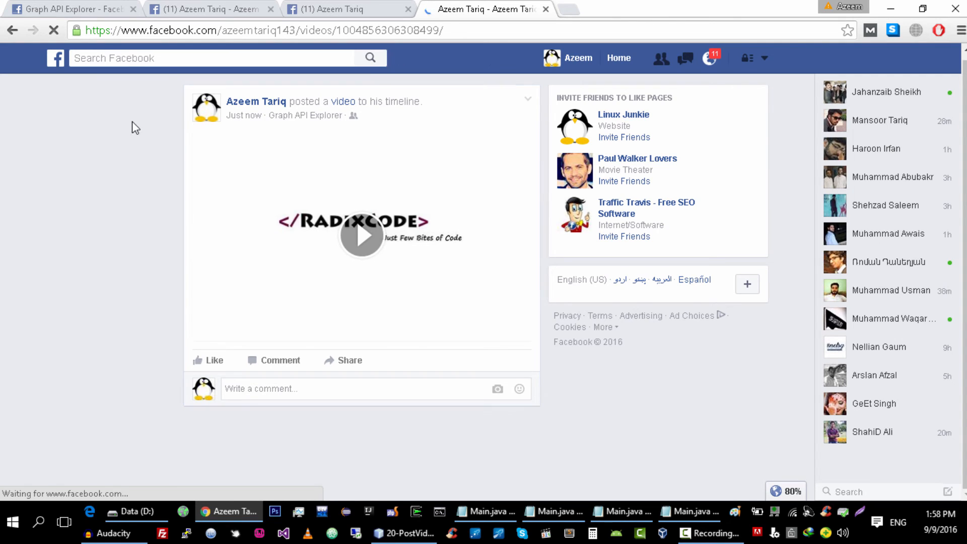
Step: Play the posted RadixCode video on the Facebook timeline, then return to the NetBeans output
left_click(361, 235)
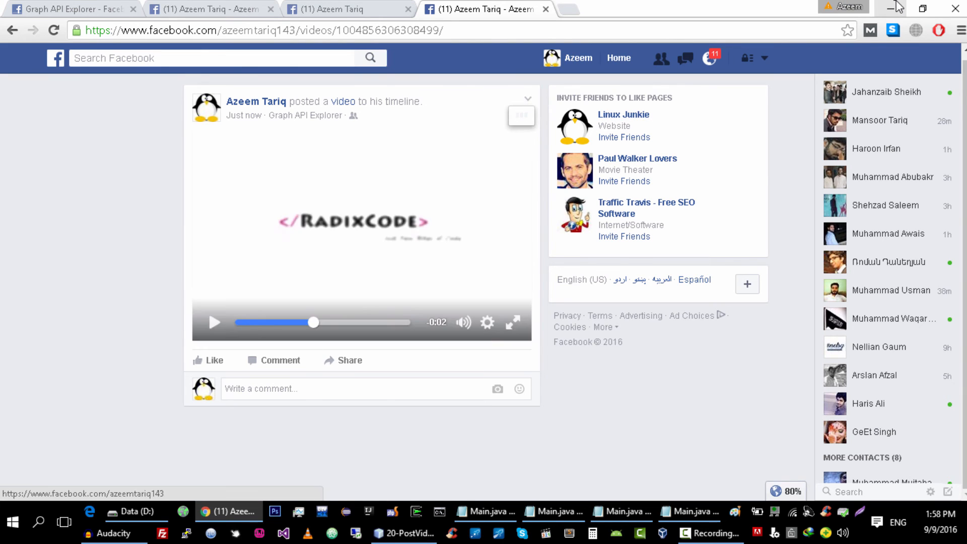
left_click(403, 533)
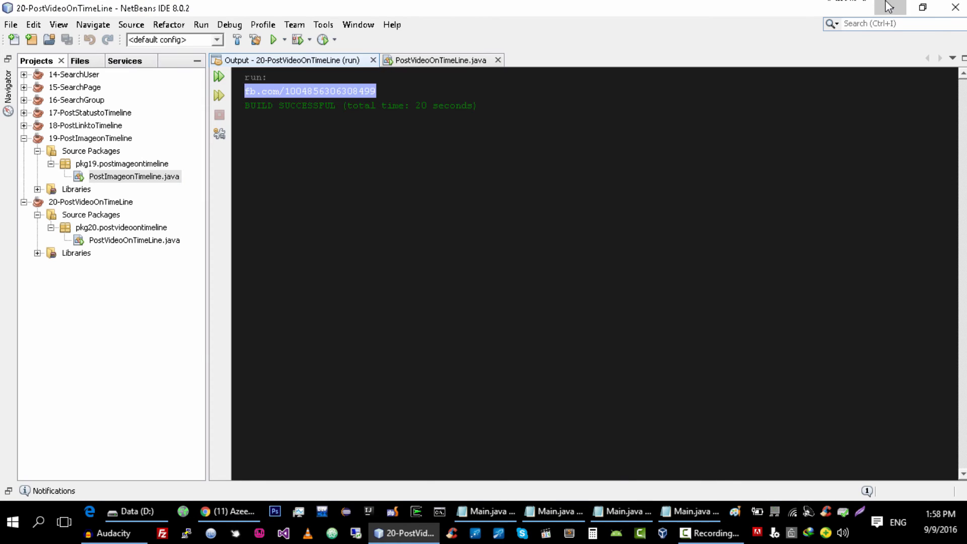